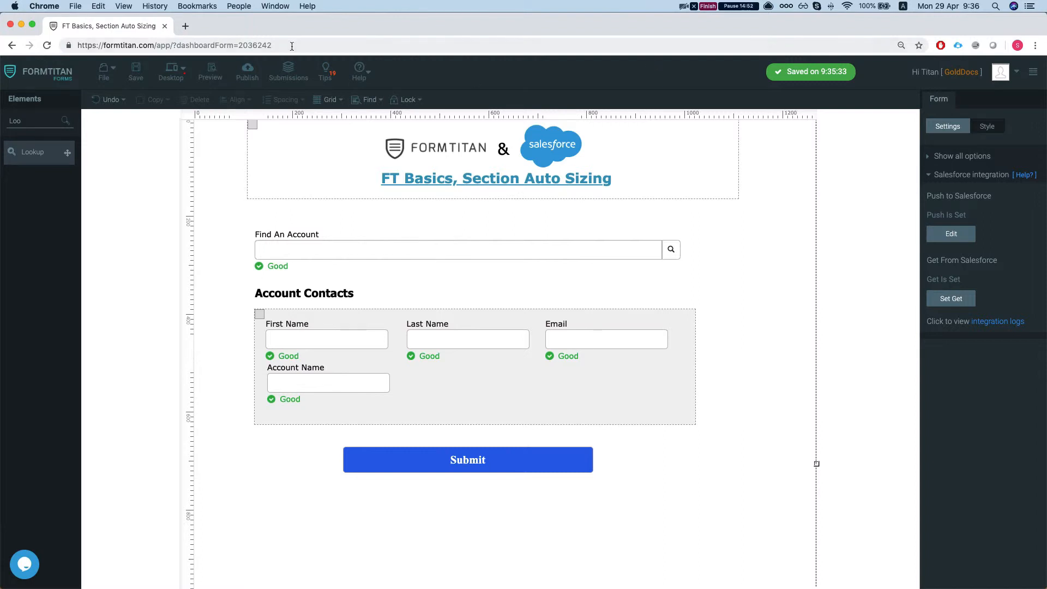
{"action": "mouse_move", "coordinate": [326, 278]}
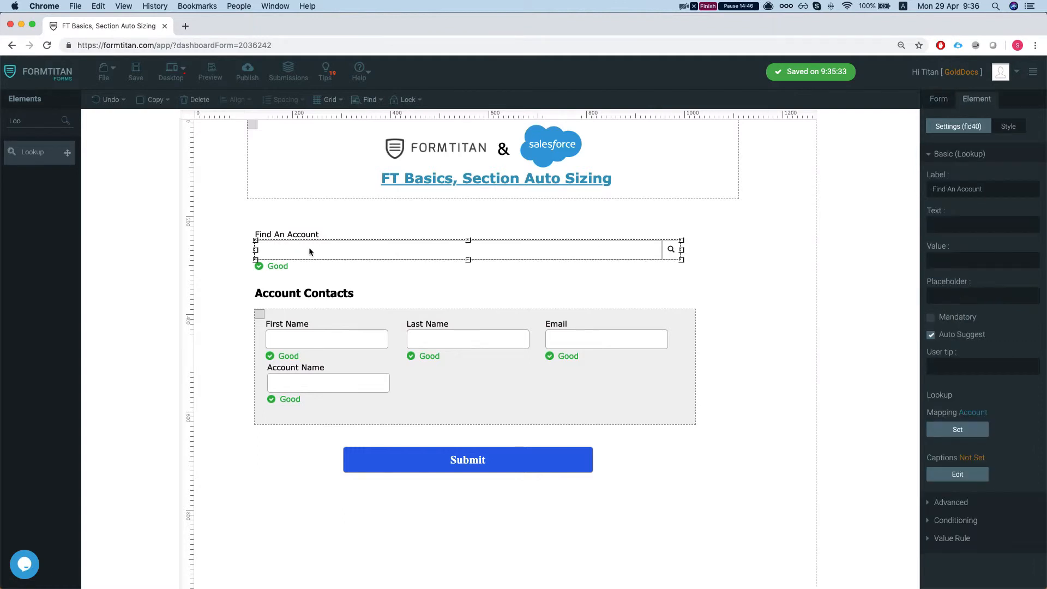
{"action": "mouse_move", "coordinate": [274, 353]}
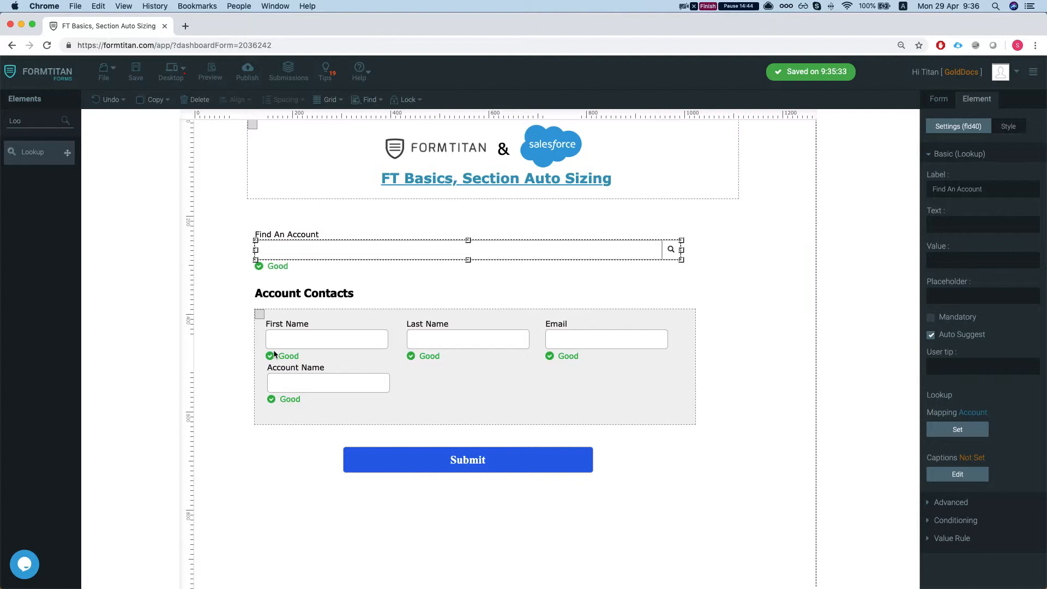
{"action": "mouse_move", "coordinate": [373, 368]}
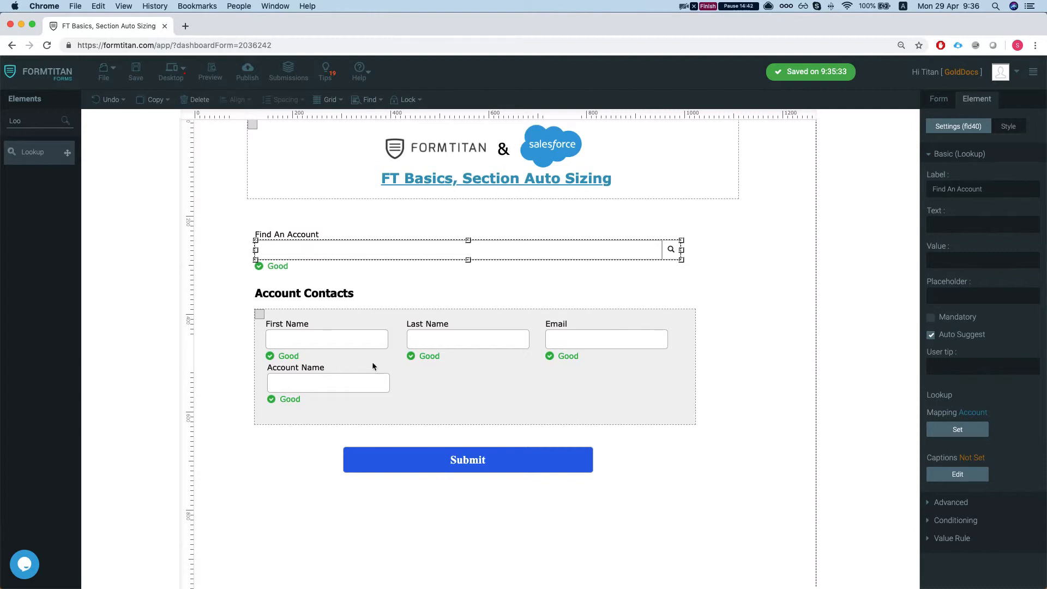
{"action": "mouse_move", "coordinate": [381, 355]}
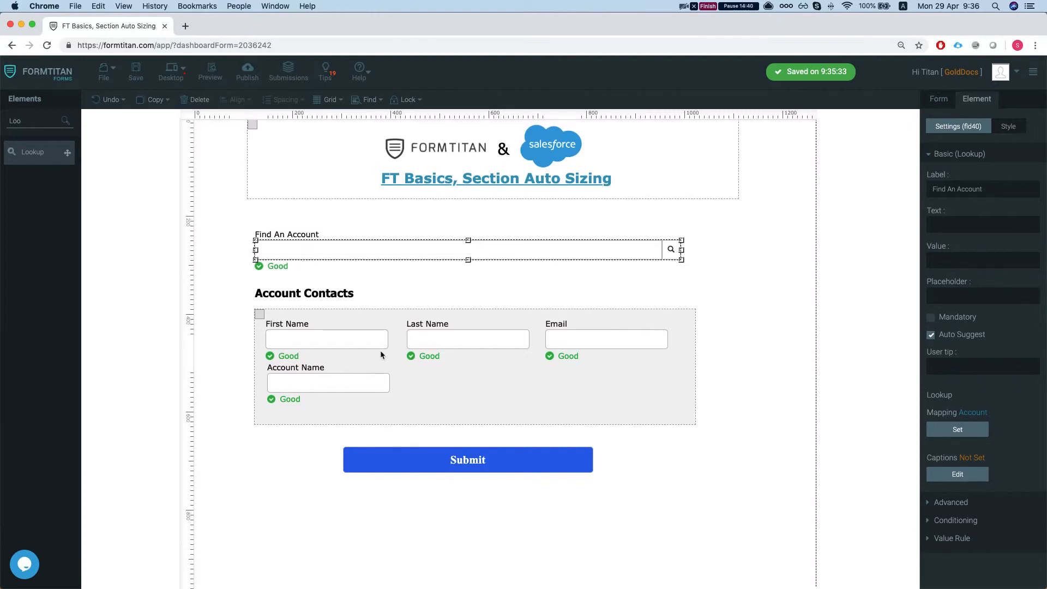
{"action": "mouse_move", "coordinate": [233, 232]}
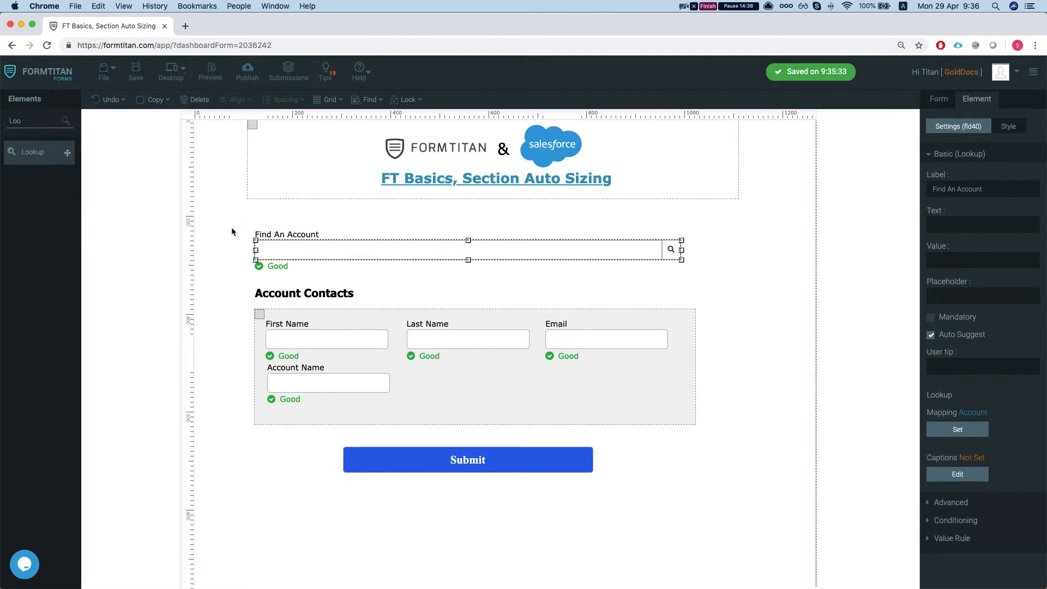
Publish the form, view it live, and look up GenePoint1 in Find An Account.
{"action": "left_click", "coordinate": [247, 71]}
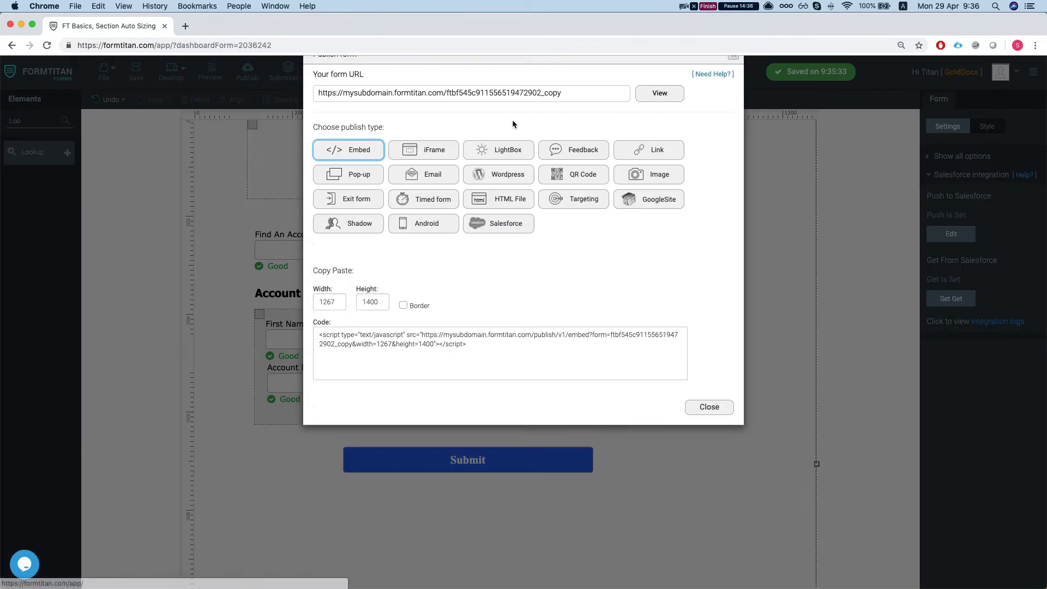
{"action": "left_click", "coordinate": [659, 93]}
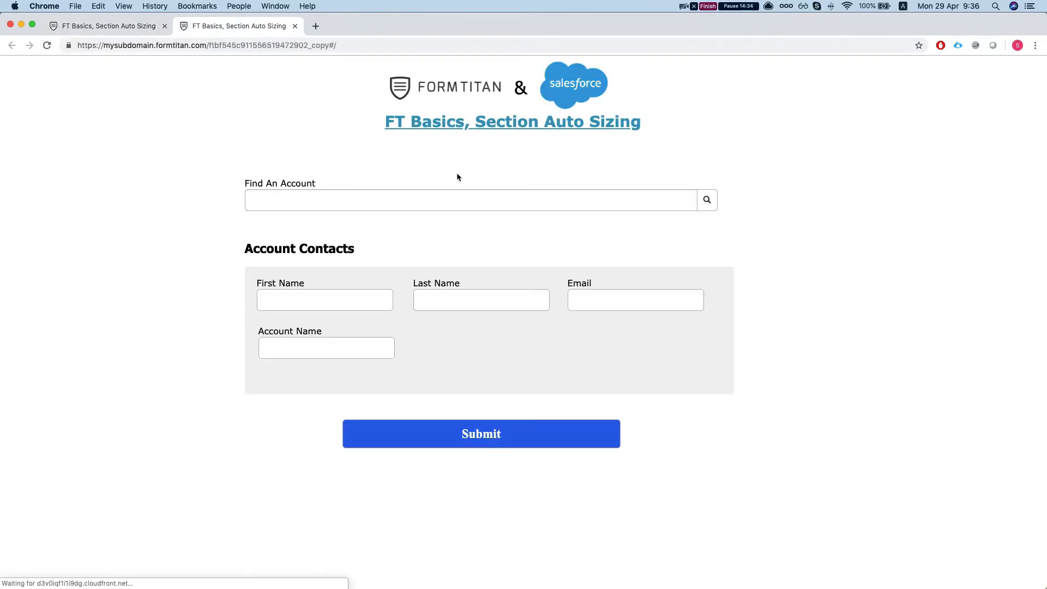
{"action": "type", "text": "ge"}
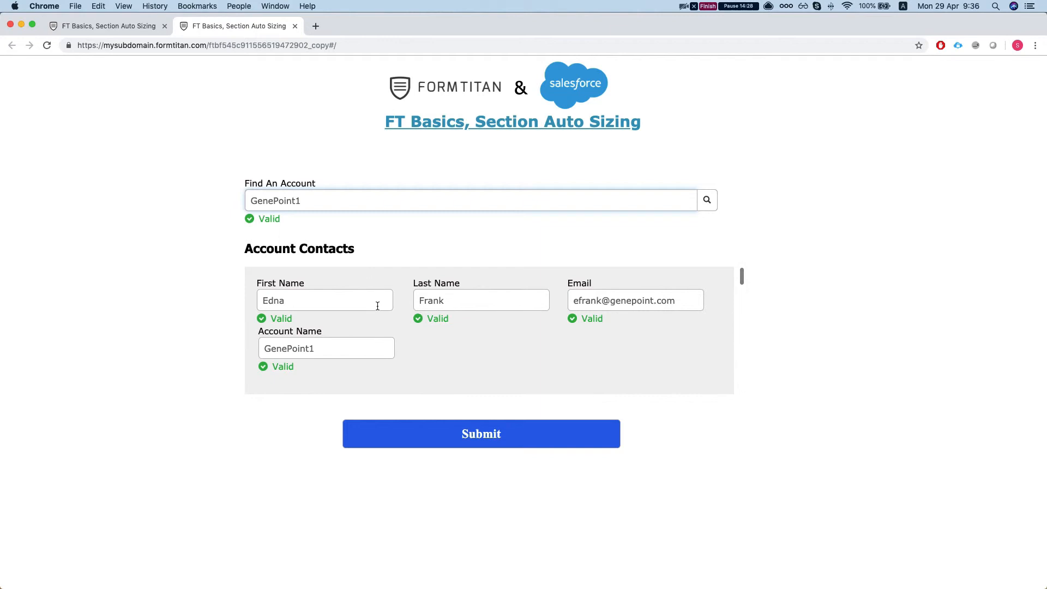
{"action": "scroll", "scroll_direction": "down", "scroll_amount": 3}
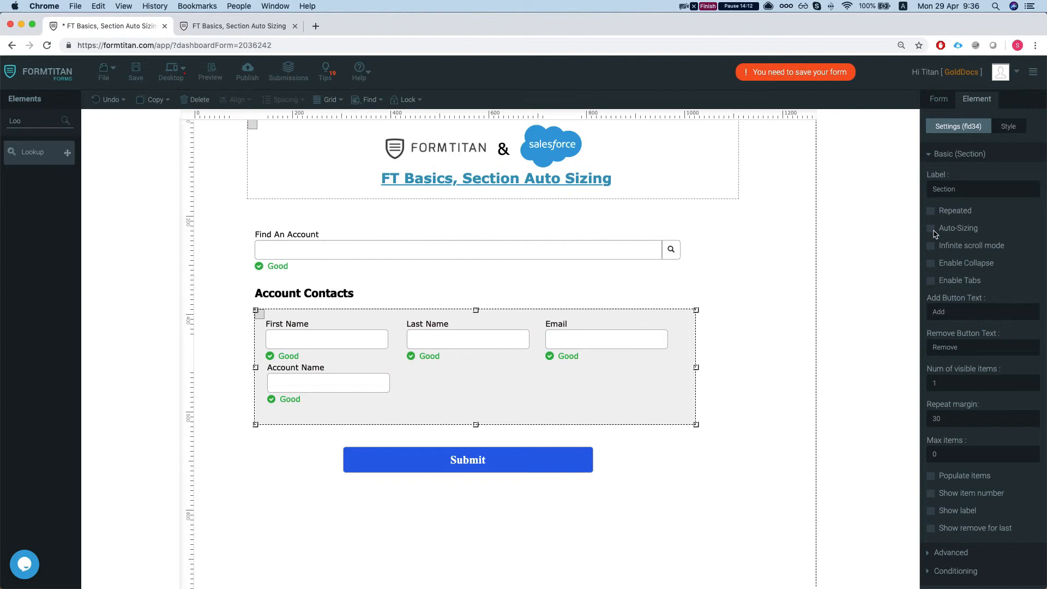
Tick Auto-Sizing in the Account Contacts section's Element settings.
{"action": "left_click", "coordinate": [931, 228]}
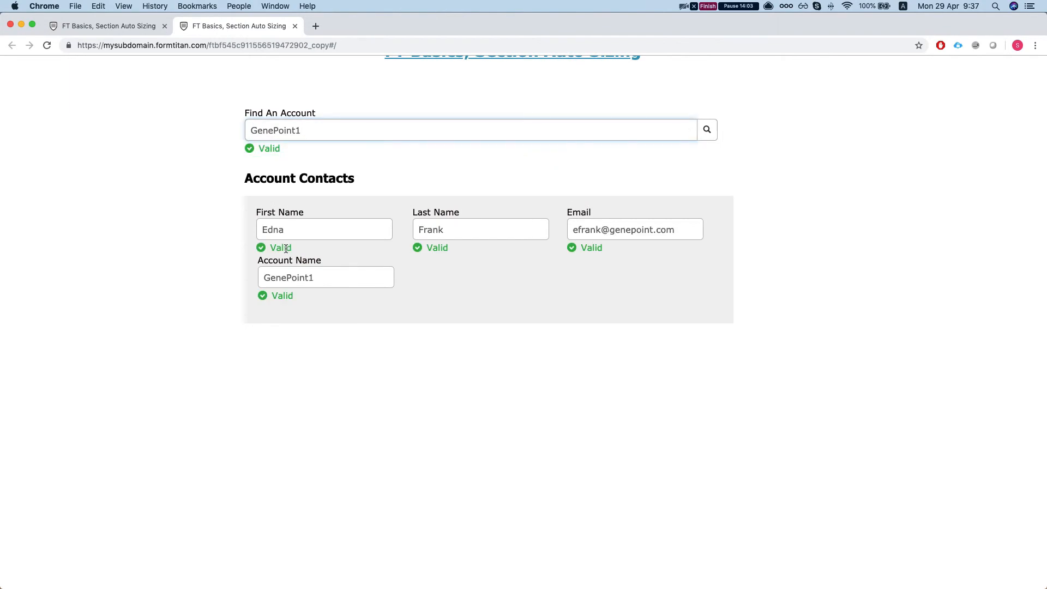
Review GenePoint1's loaded contacts, then tick Repeated on the Account Contacts section.
{"action": "scroll", "scroll_direction": "down", "scroll_amount": 3}
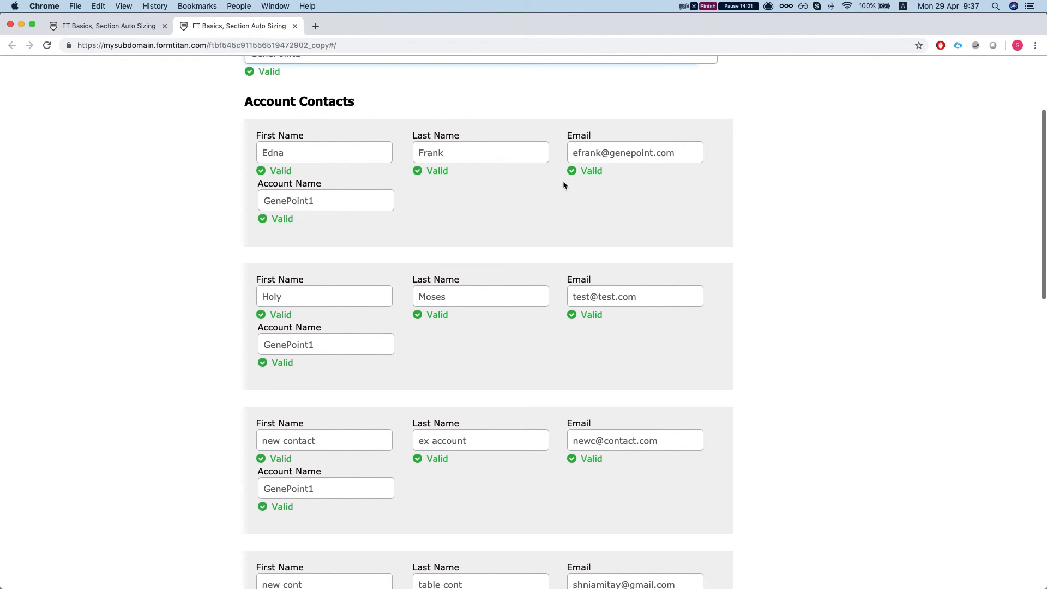
{"action": "scroll", "scroll_direction": "down", "scroll_amount": 3}
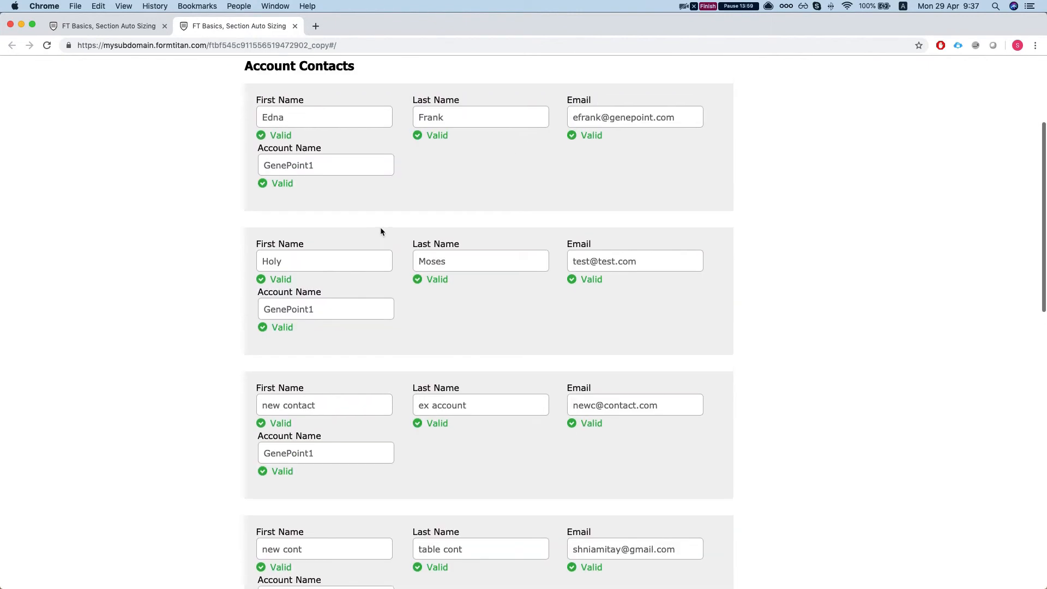
{"action": "scroll", "scroll_direction": "down", "scroll_amount": 3}
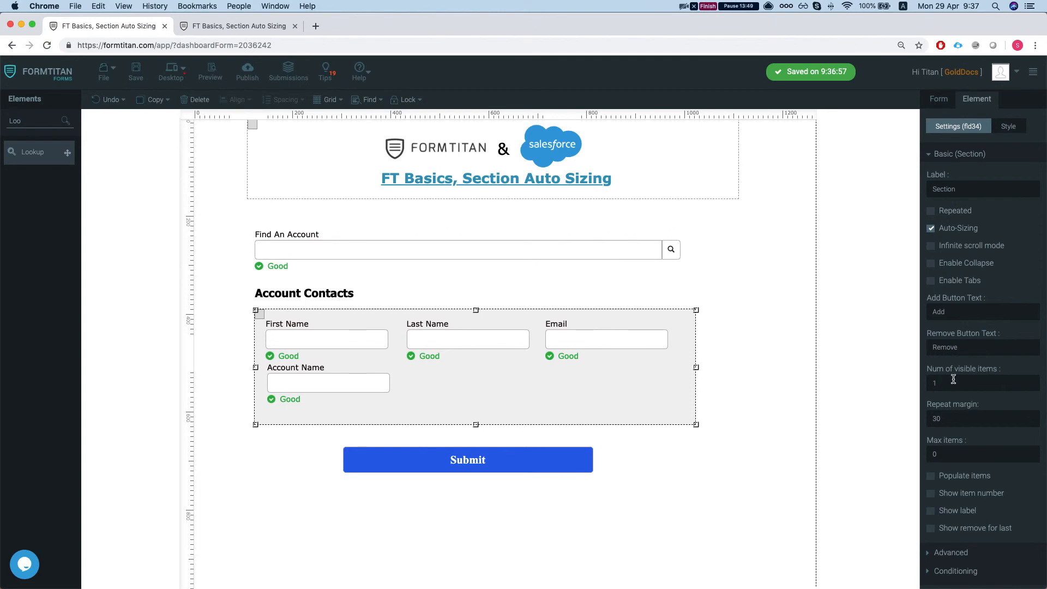
{"action": "mouse_move", "coordinate": [864, 356]}
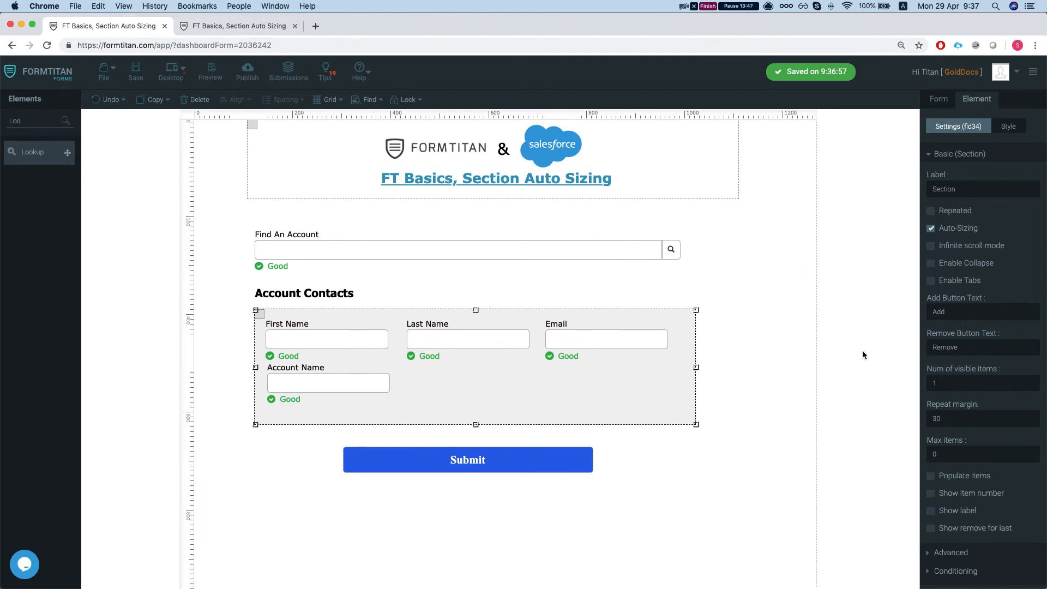
{"action": "left_click", "coordinate": [983, 383]}
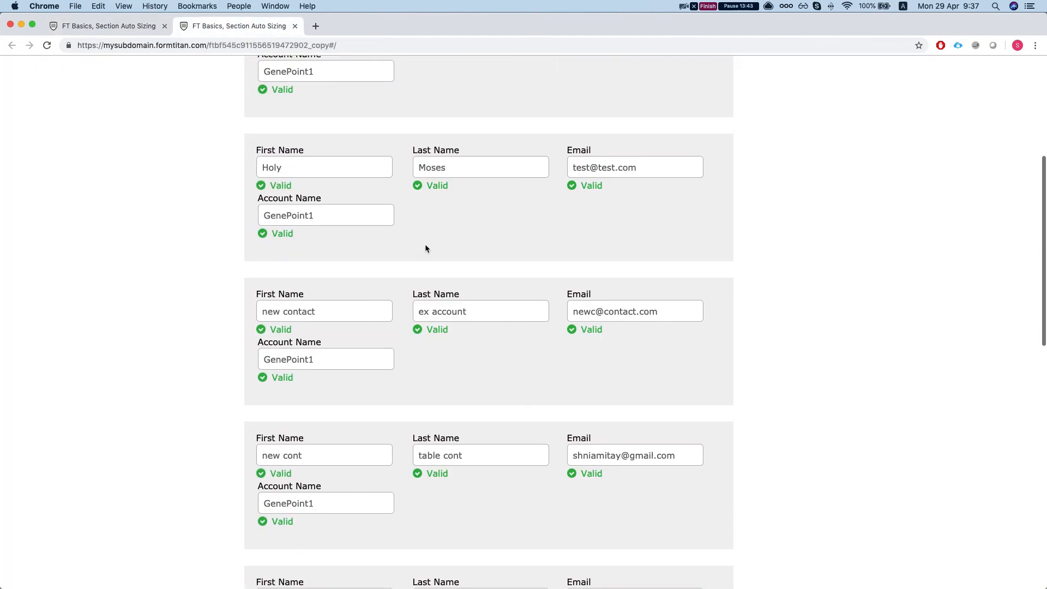
{"action": "scroll", "scroll_direction": "up", "scroll_amount": 3}
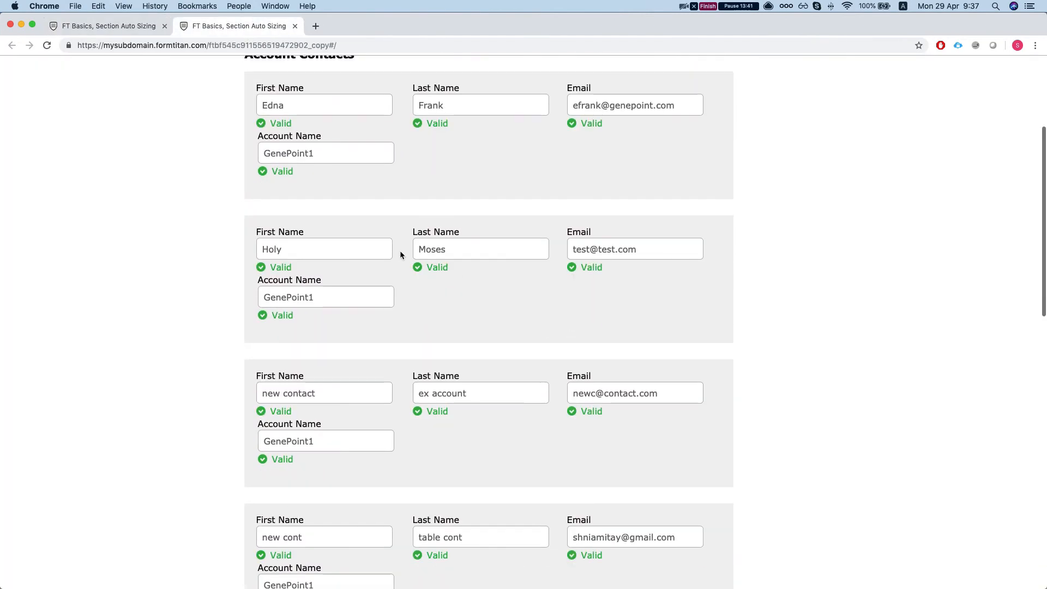
{"action": "scroll", "scroll_direction": "down", "scroll_amount": 3}
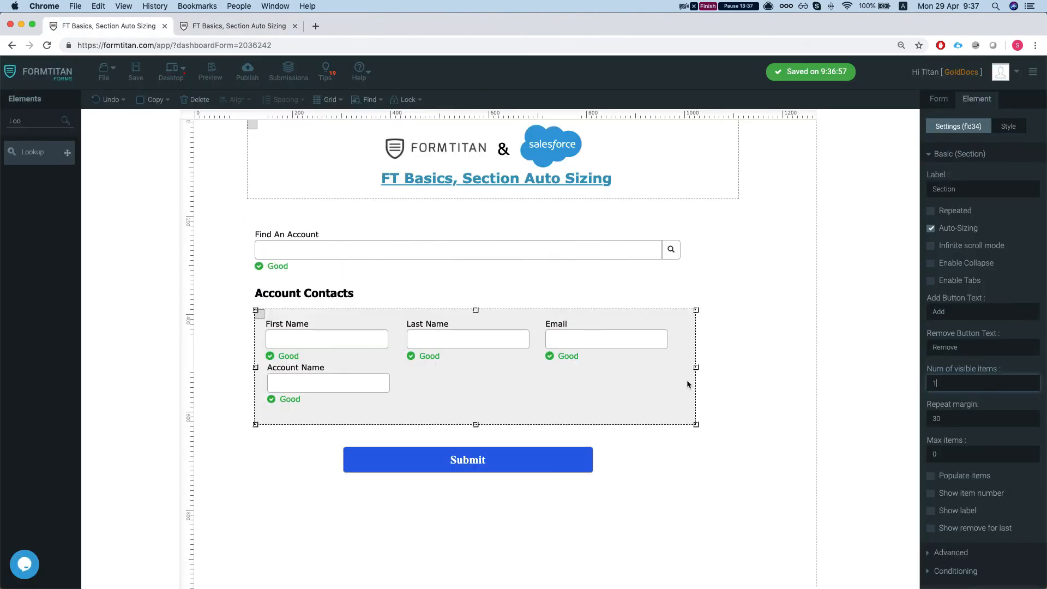
{"action": "left_click", "coordinate": [931, 211]}
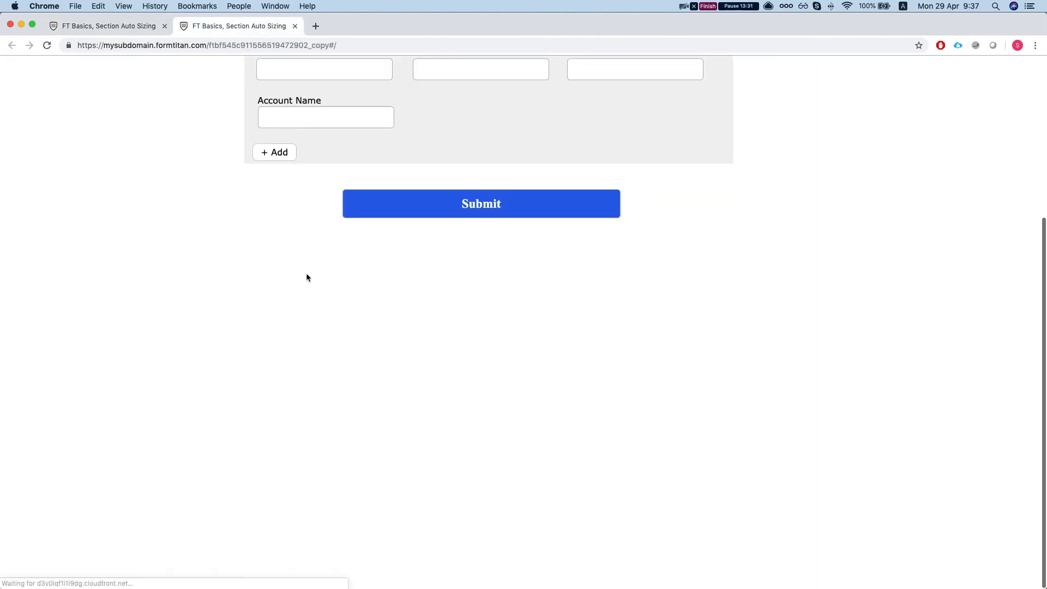
{"action": "left_click", "coordinate": [274, 153]}
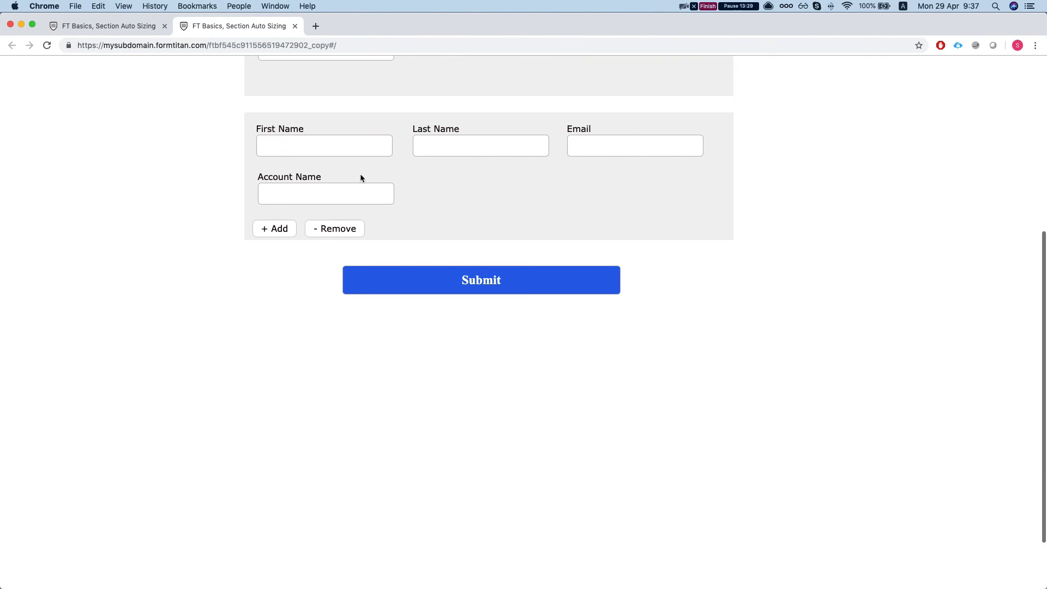
{"action": "left_click", "coordinate": [274, 228]}
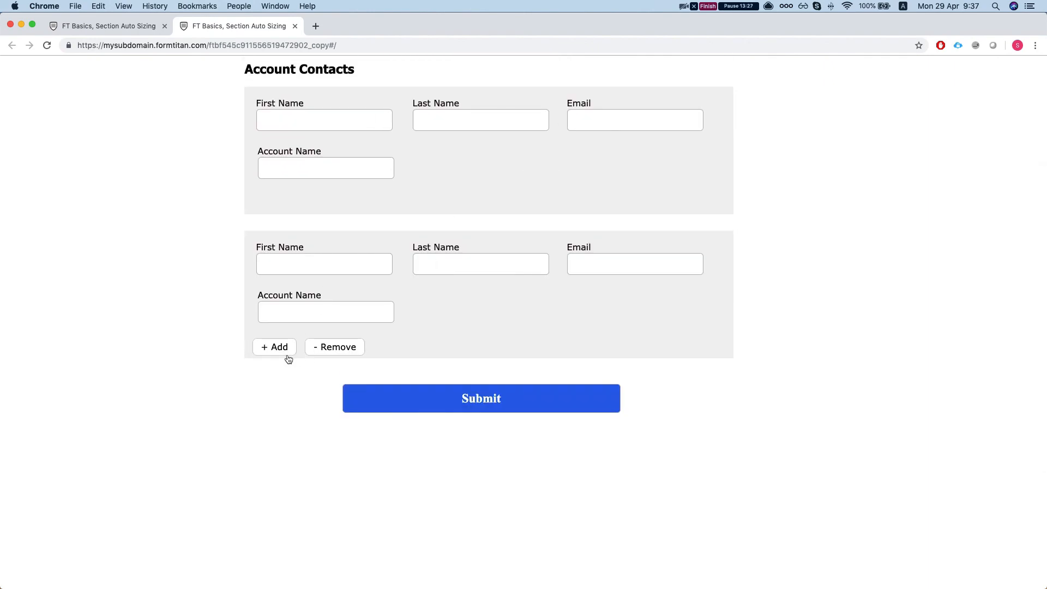
{"action": "left_click", "coordinate": [274, 347]}
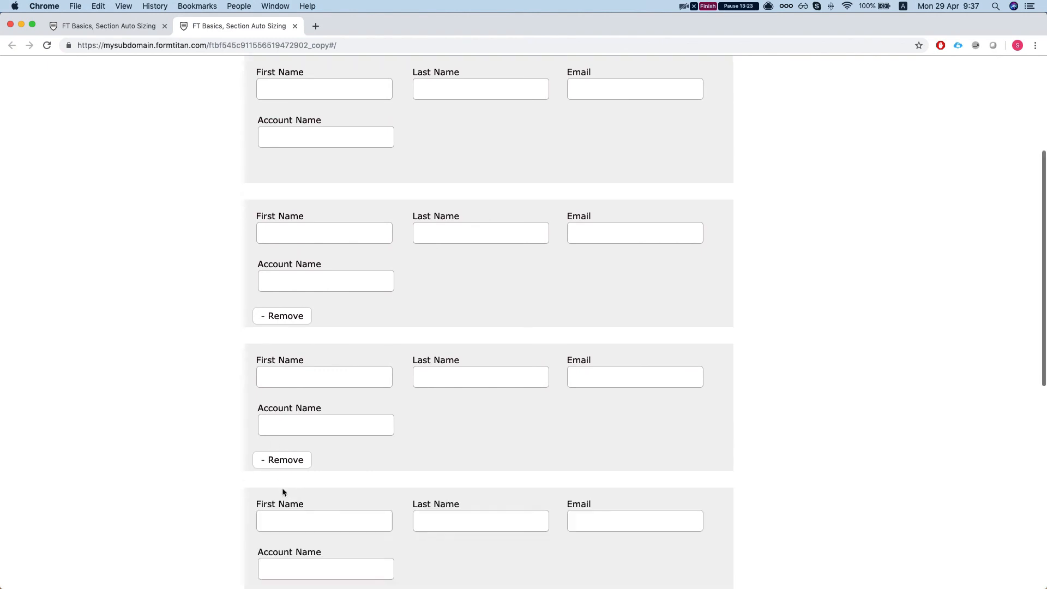
{"action": "scroll", "scroll_direction": "down", "scroll_amount": 3}
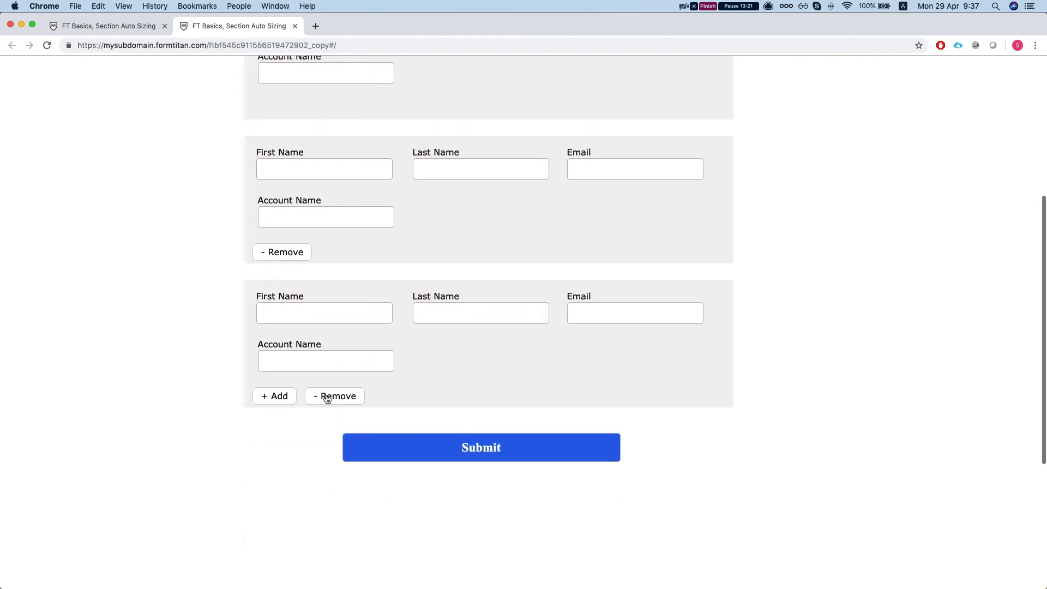
{"action": "left_click", "coordinate": [334, 396]}
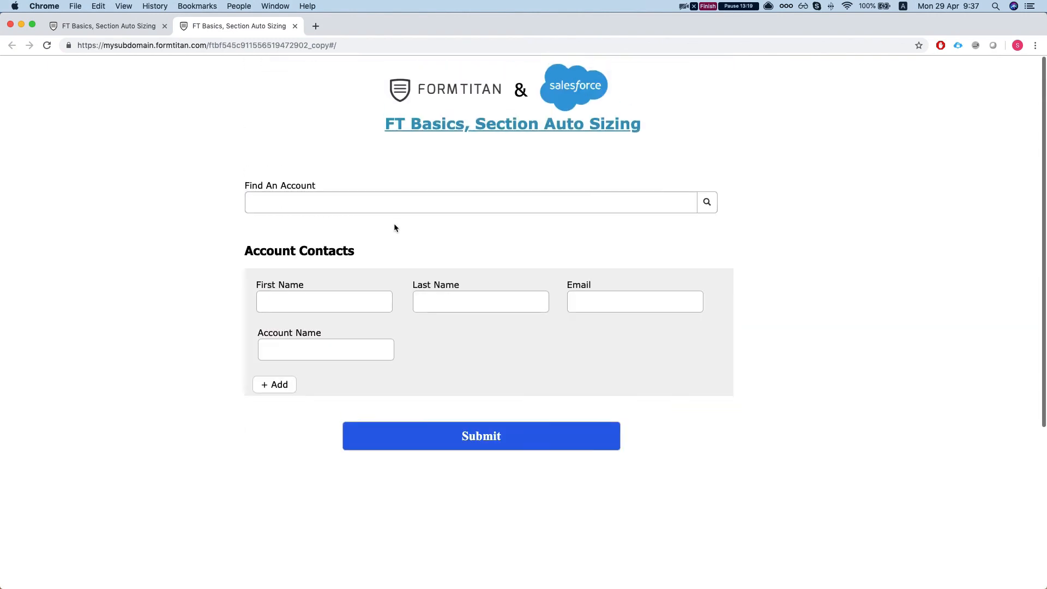